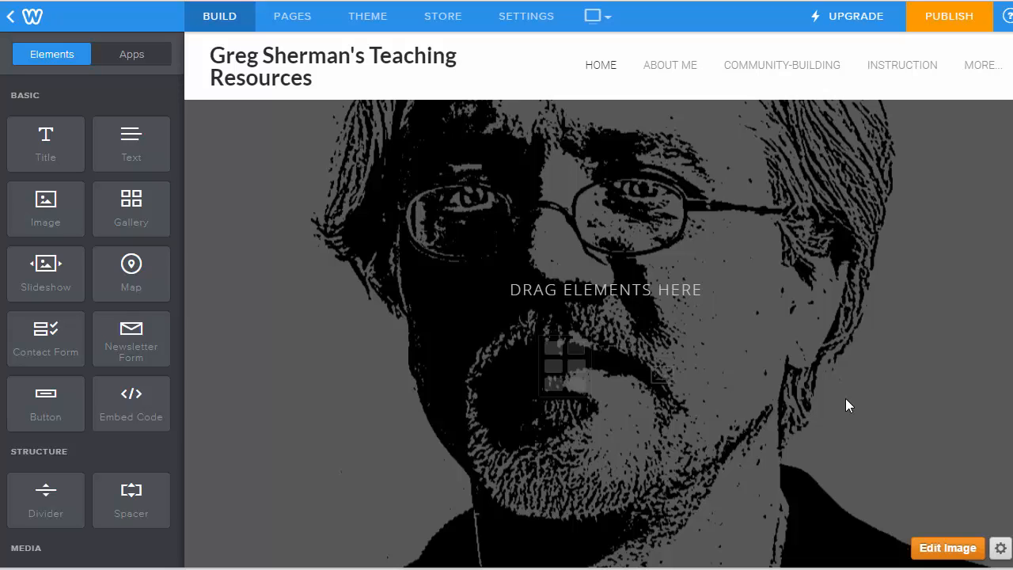
{"action": "mouse_move", "coordinate": [891, 288]}
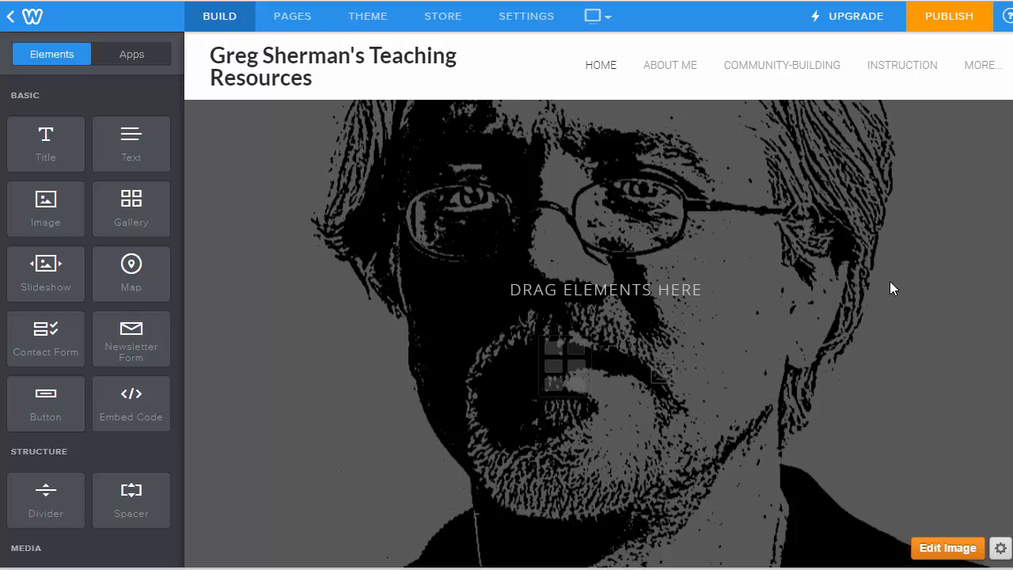
{"action": "mouse_move", "coordinate": [709, 240]}
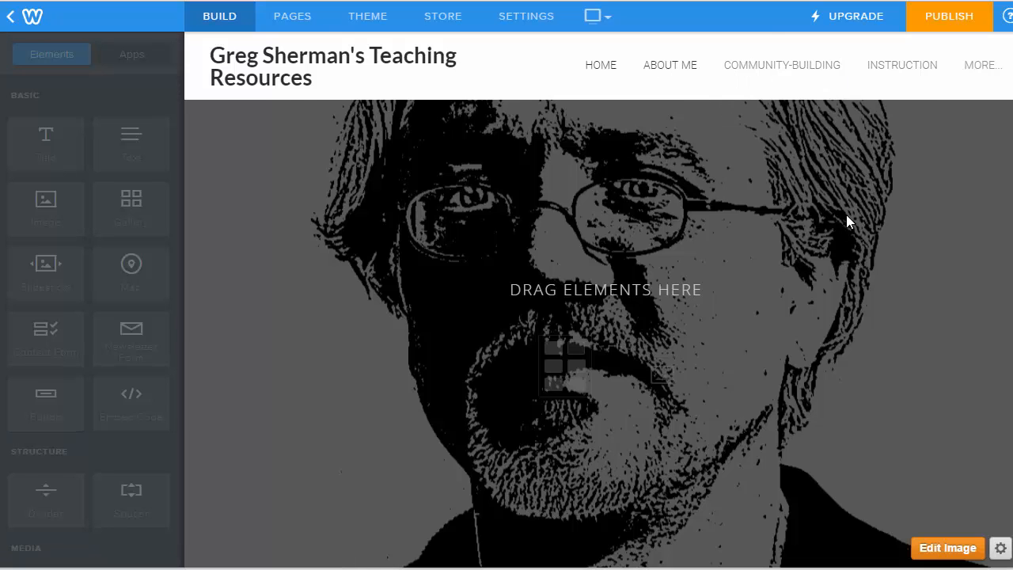
- Open the About Me page and select its 'About Greg Sherman' title
{"action": "left_click", "coordinate": [670, 65]}
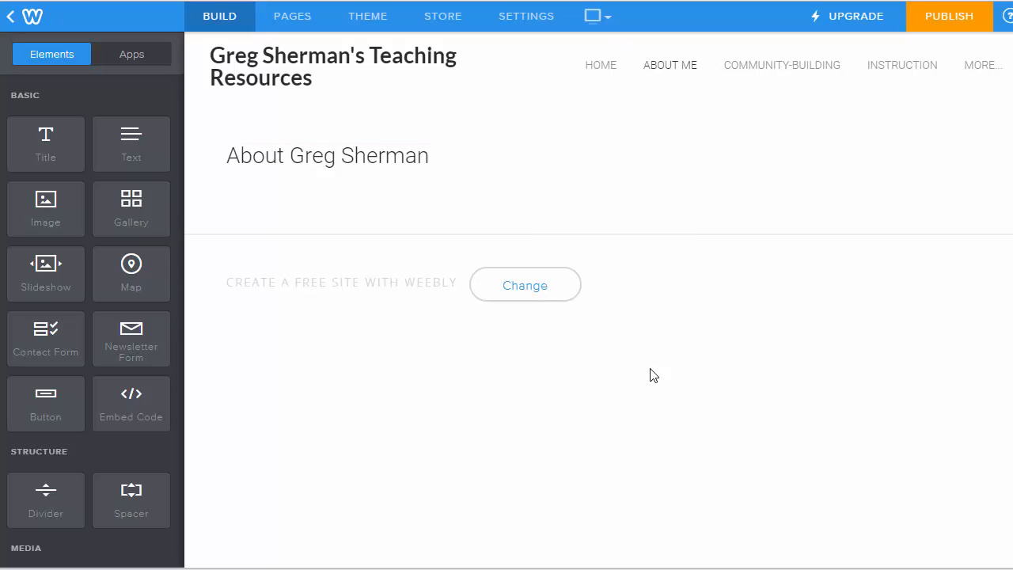
{"action": "left_click", "coordinate": [327, 155]}
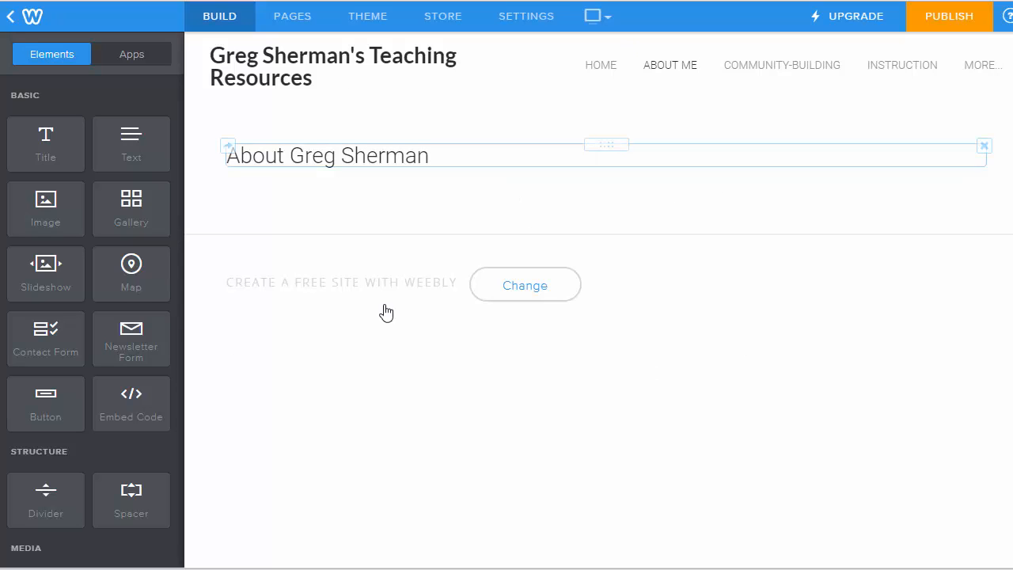
{"action": "left_click", "coordinate": [566, 475]}
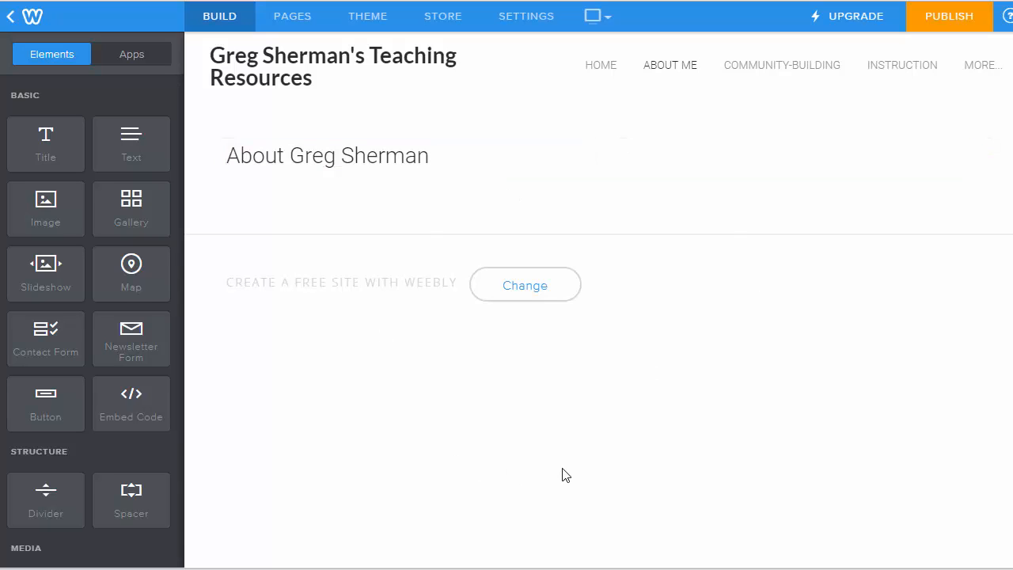
{"action": "mouse_move", "coordinate": [577, 423]}
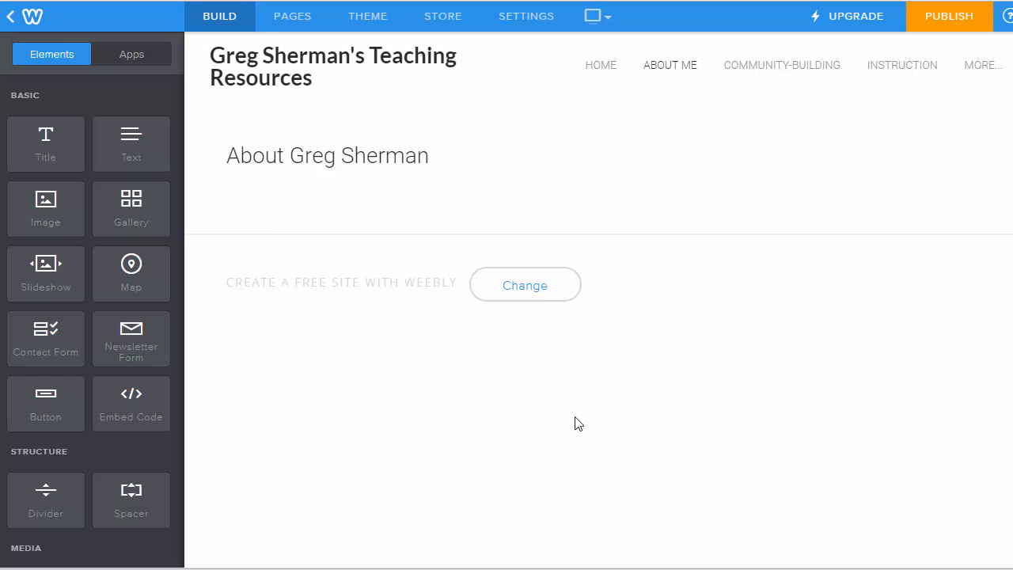
{"action": "left_click", "coordinate": [327, 155]}
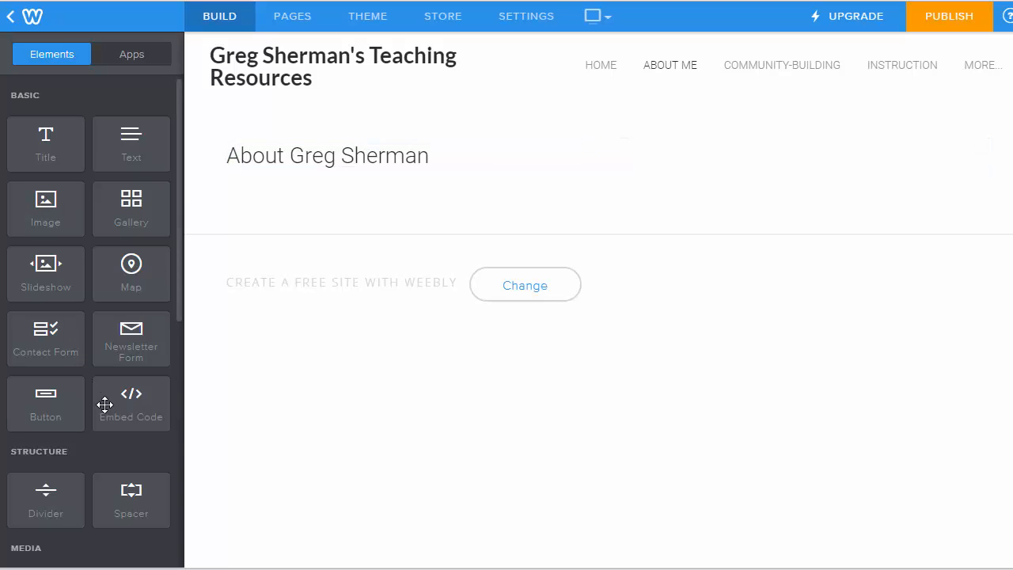
- Drop an Embed Code element below the 'About Greg Sherman' title and open its custom HTML
{"action": "left_click_drag", "start_coordinate": [131, 404], "coordinate": [194, 317]}
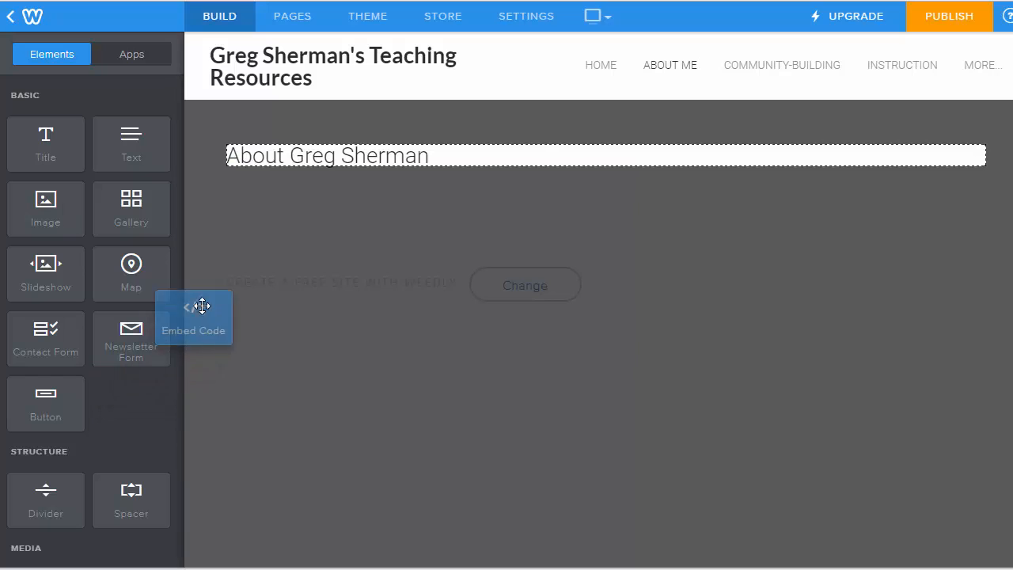
{"action": "left_click_drag", "start_coordinate": [193, 317], "coordinate": [521, 180]}
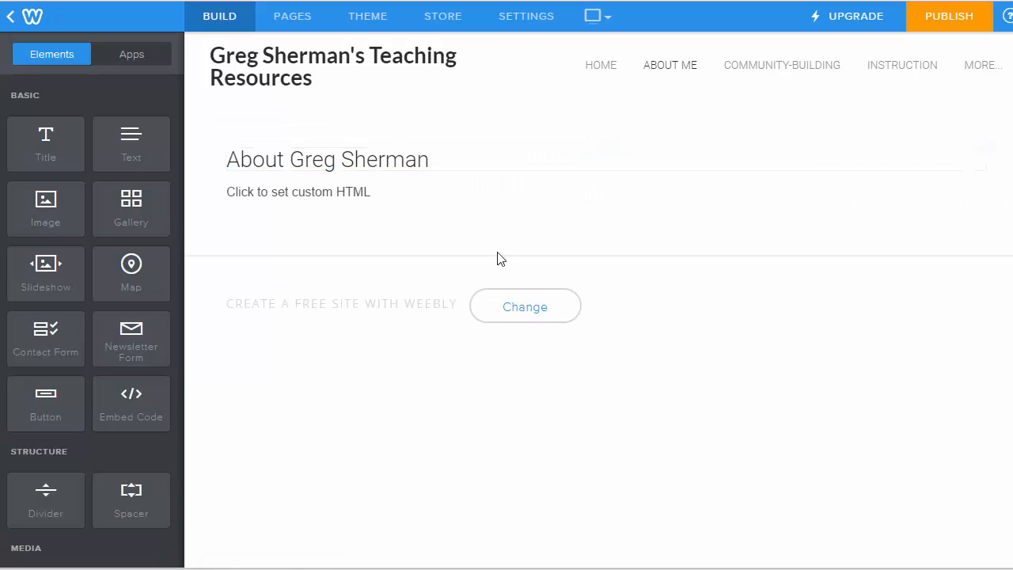
{"action": "left_click", "coordinate": [299, 192]}
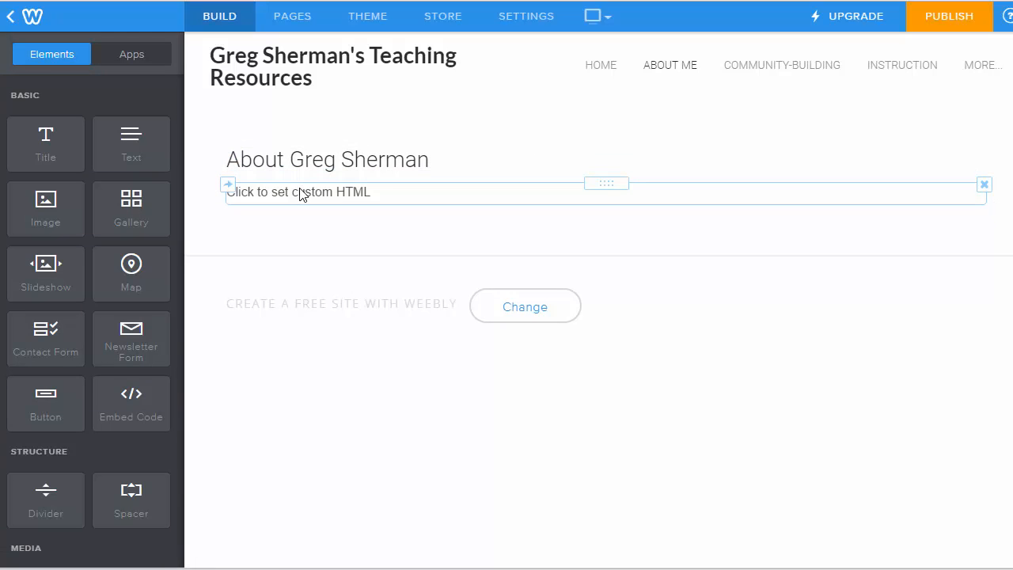
{"action": "left_click", "coordinate": [298, 191]}
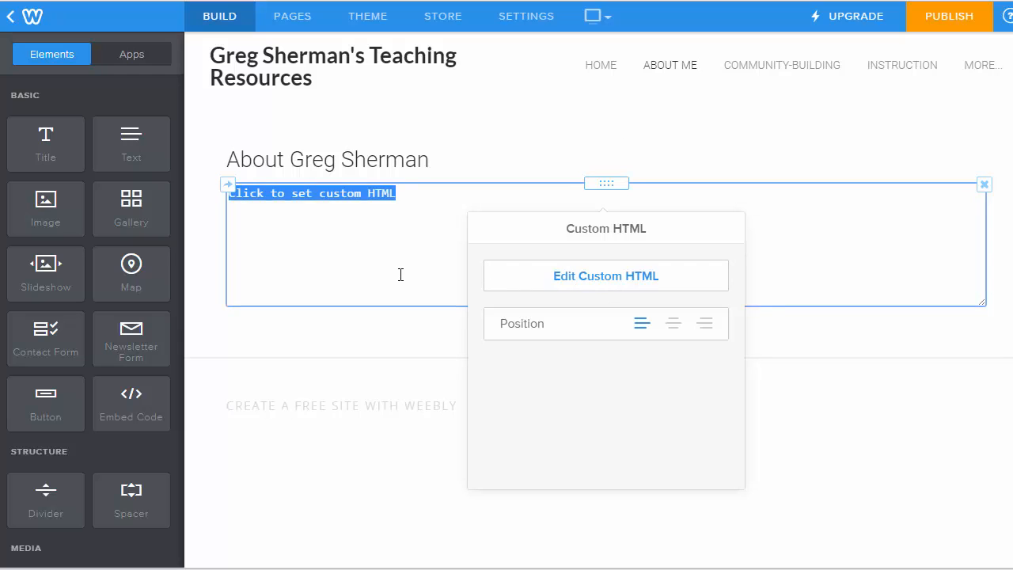
{"action": "mouse_move", "coordinate": [512, 277]}
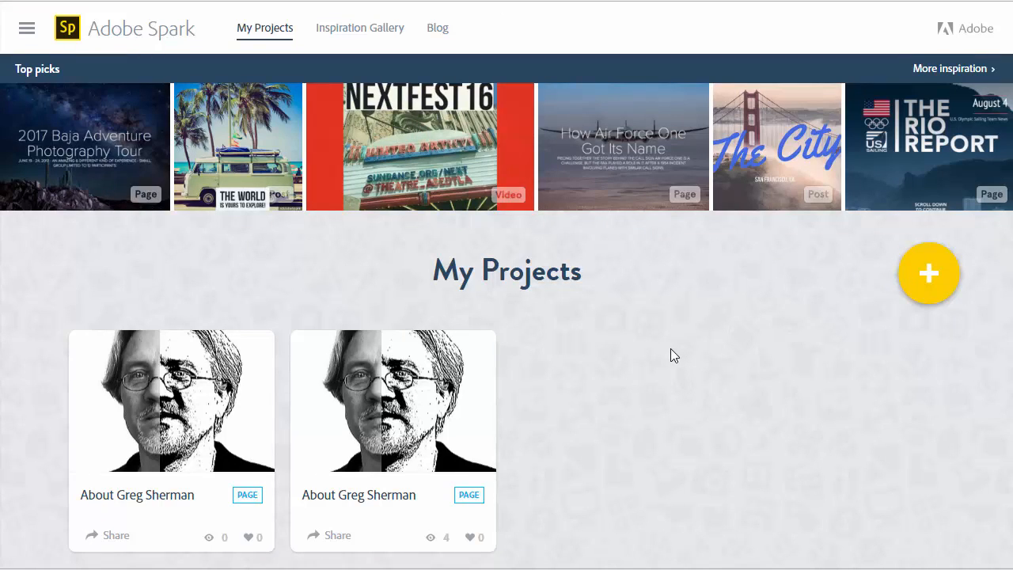
{"action": "mouse_move", "coordinate": [711, 318]}
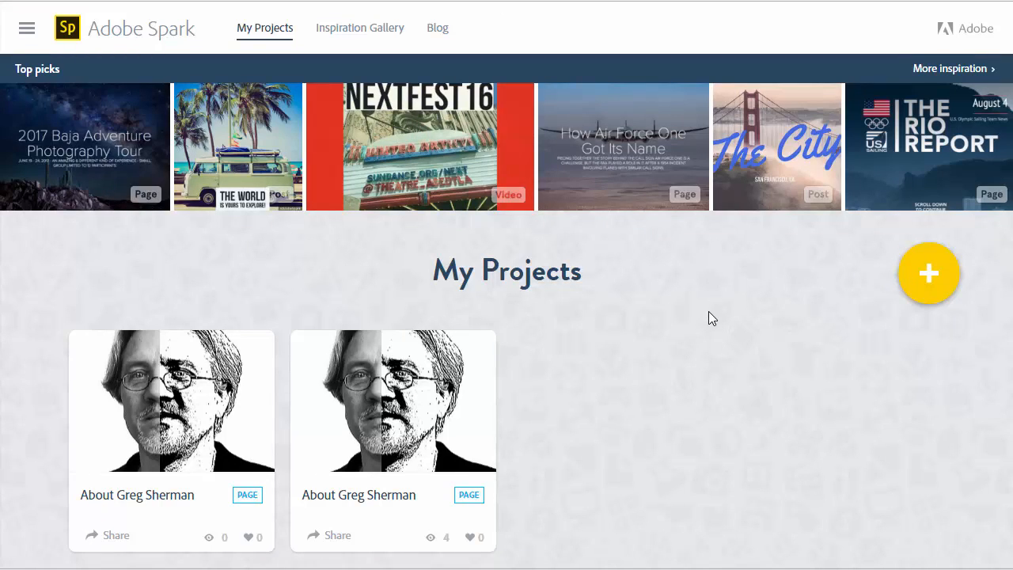
{"action": "mouse_move", "coordinate": [162, 352]}
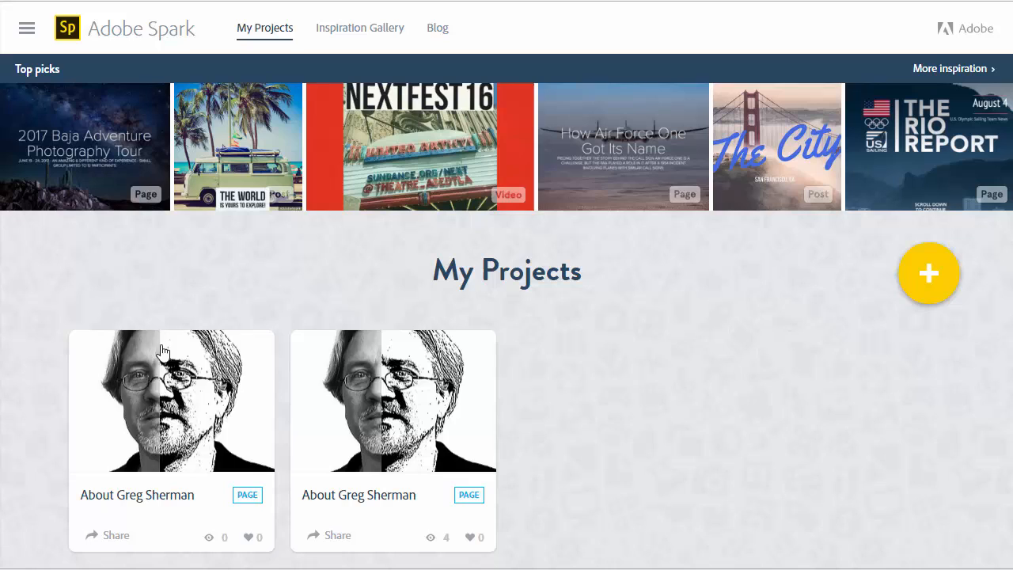
{"action": "mouse_move", "coordinate": [14, 295]}
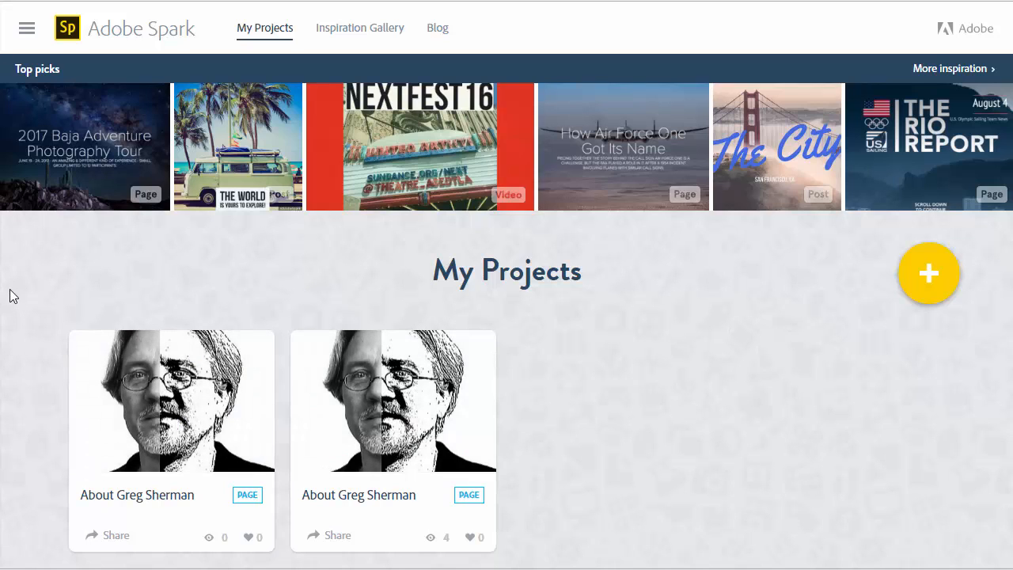
{"action": "mouse_move", "coordinate": [39, 270]}
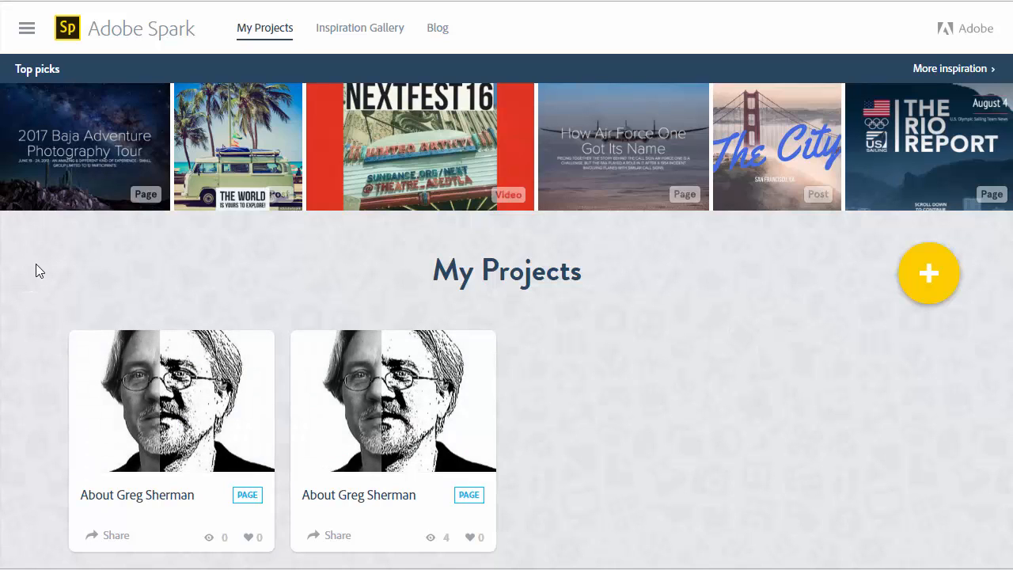
{"action": "mouse_move", "coordinate": [393, 399]}
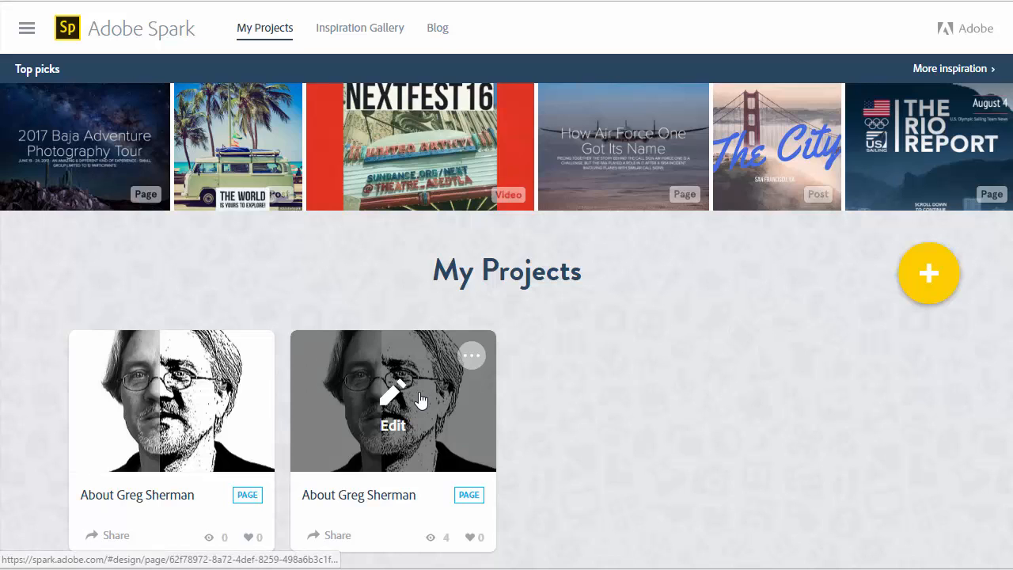
{"action": "left_click", "coordinate": [393, 425]}
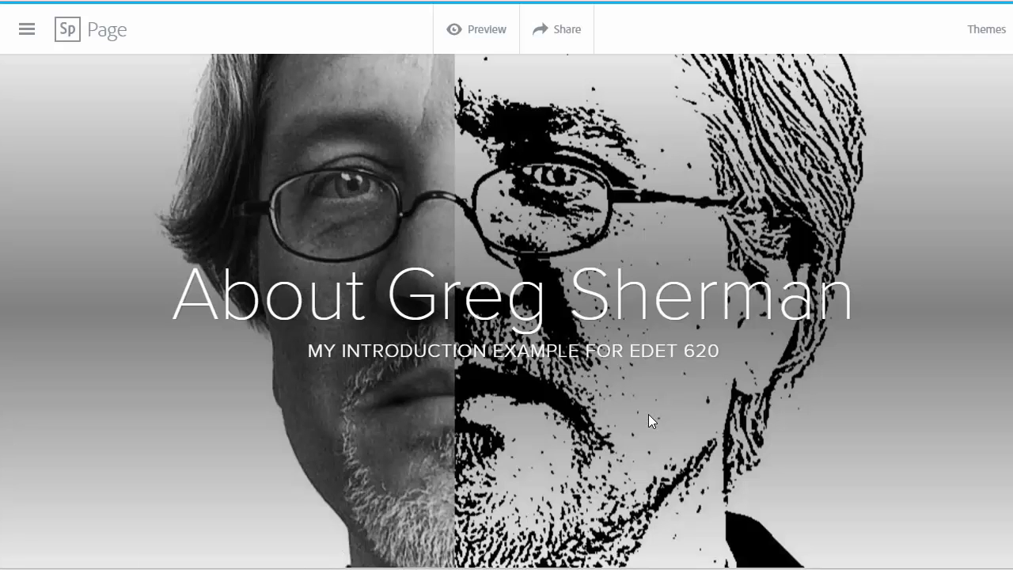
{"action": "mouse_move", "coordinate": [935, 171]}
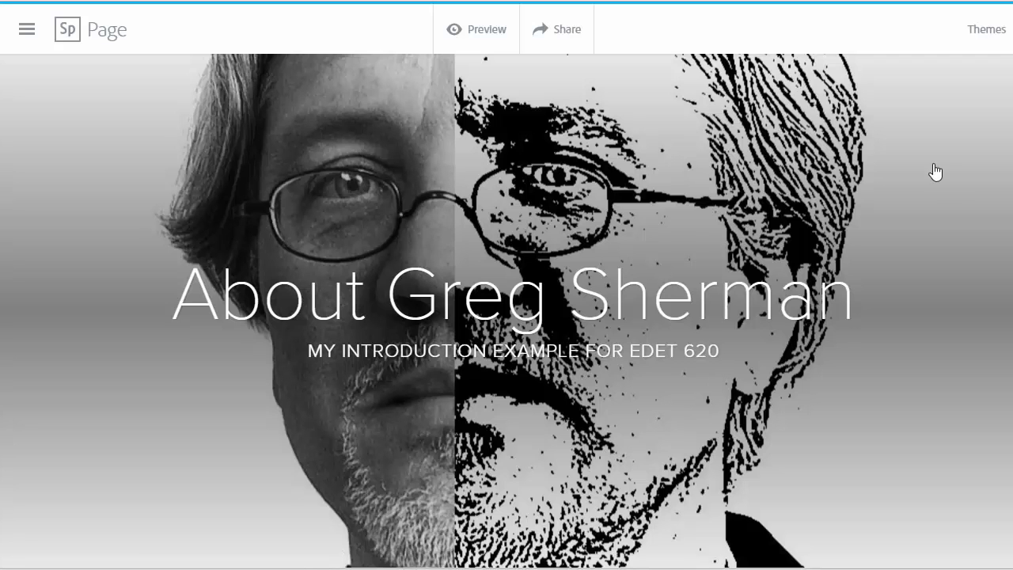
{"action": "scroll", "scroll_direction": "down", "scroll_amount": 3}
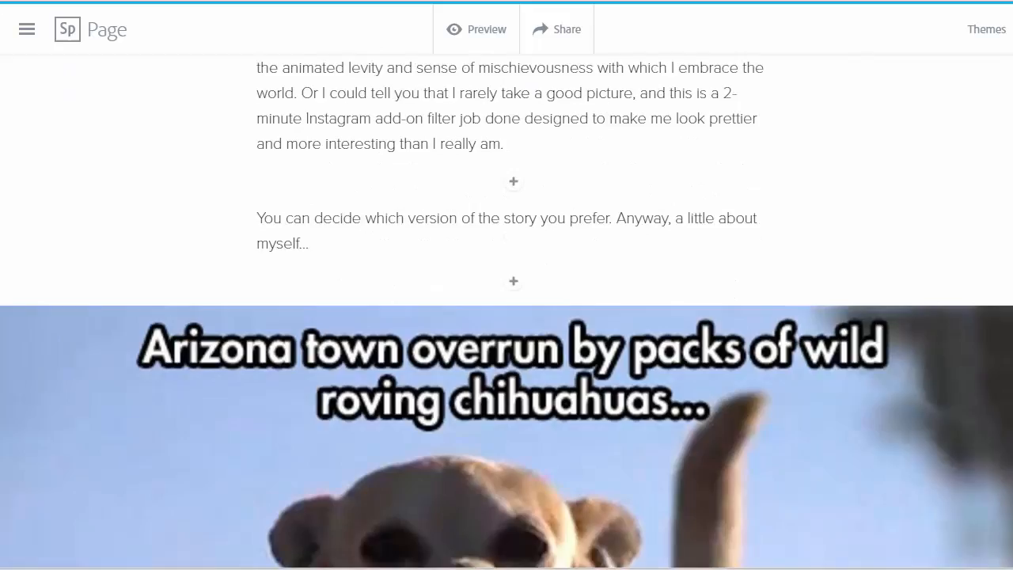
{"action": "scroll", "scroll_direction": "down", "scroll_amount": 3}
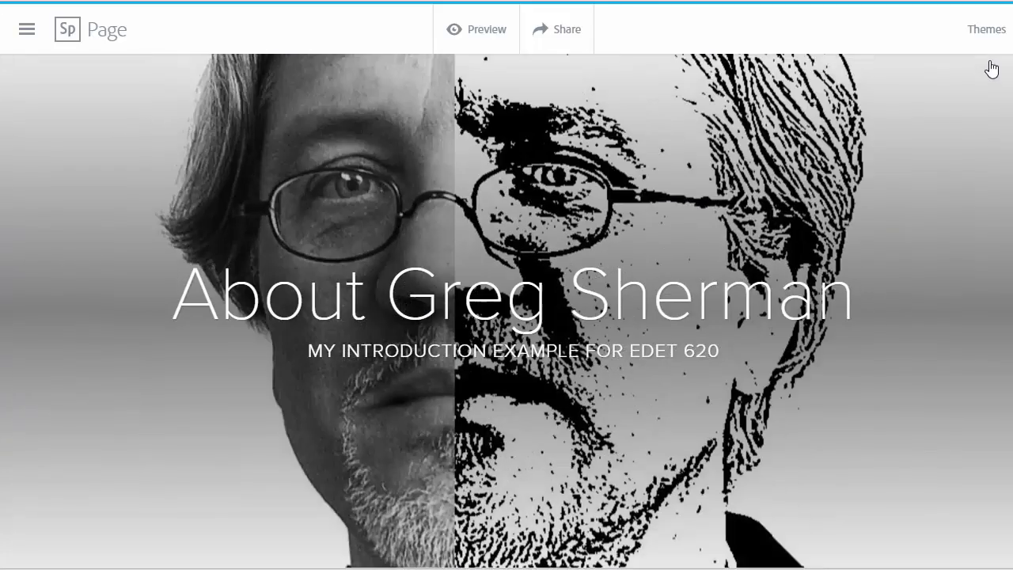
{"action": "scroll", "scroll_direction": "down", "scroll_amount": 3}
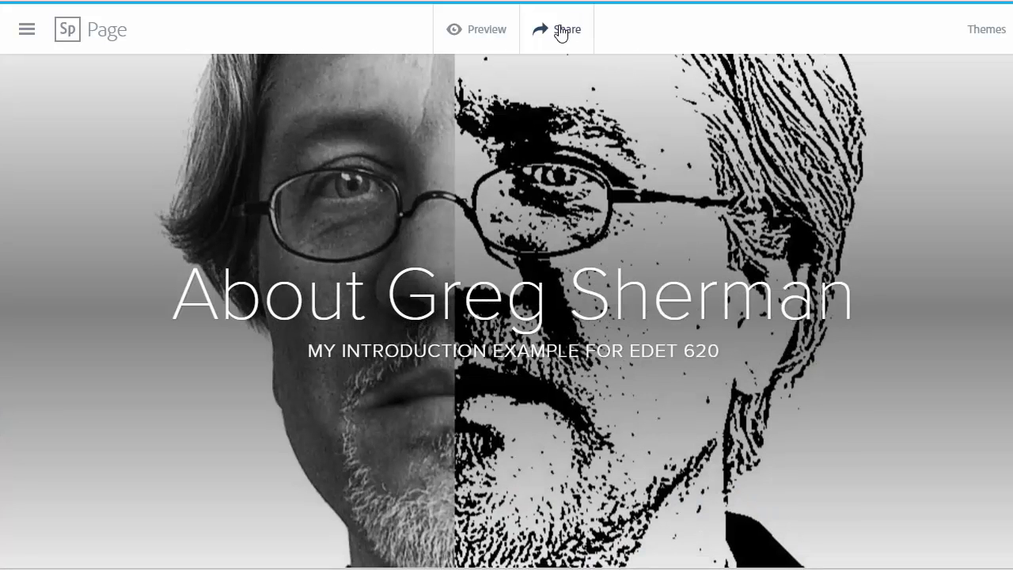
- Reveal the Spark page's embed code from the Share options
{"action": "left_click", "coordinate": [556, 29]}
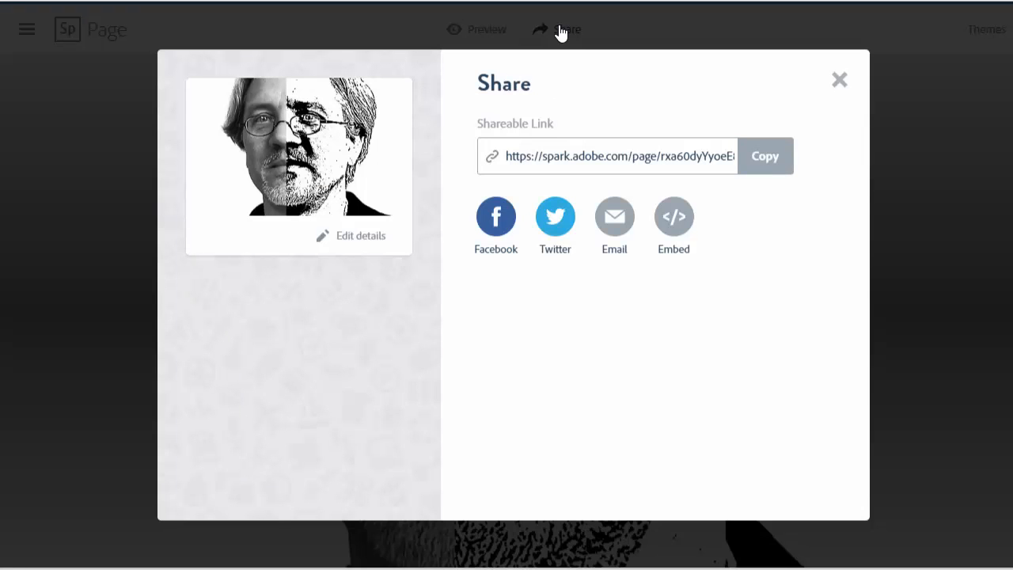
{"action": "mouse_move", "coordinate": [606, 172]}
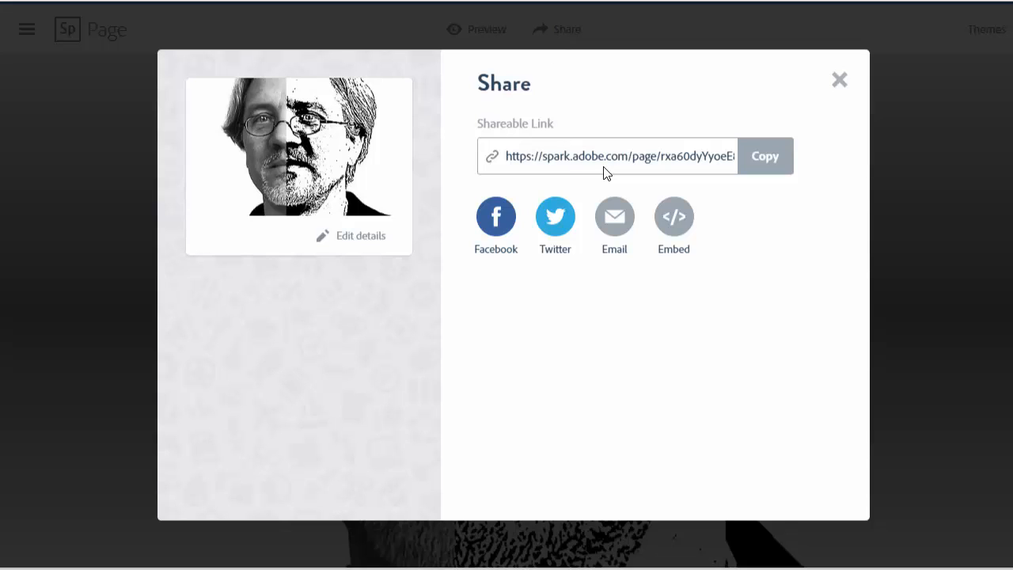
{"action": "mouse_move", "coordinate": [673, 216]}
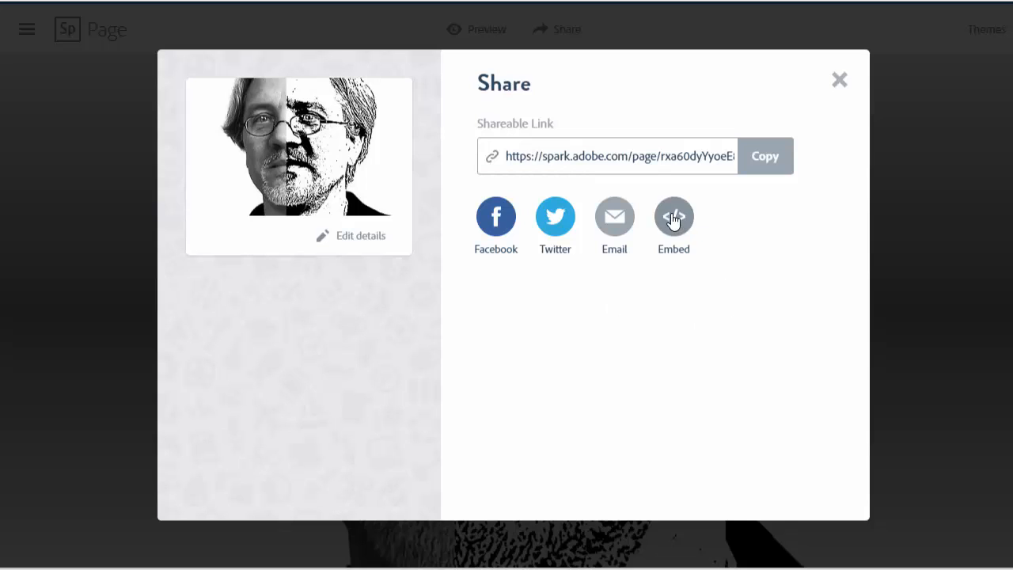
{"action": "left_click", "coordinate": [673, 216]}
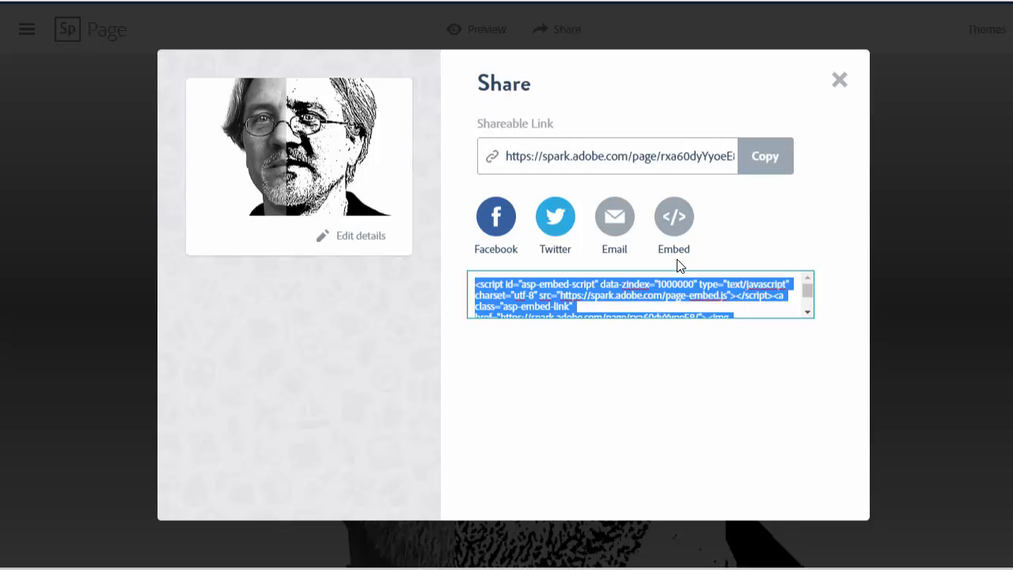
{"action": "mouse_move", "coordinate": [587, 321]}
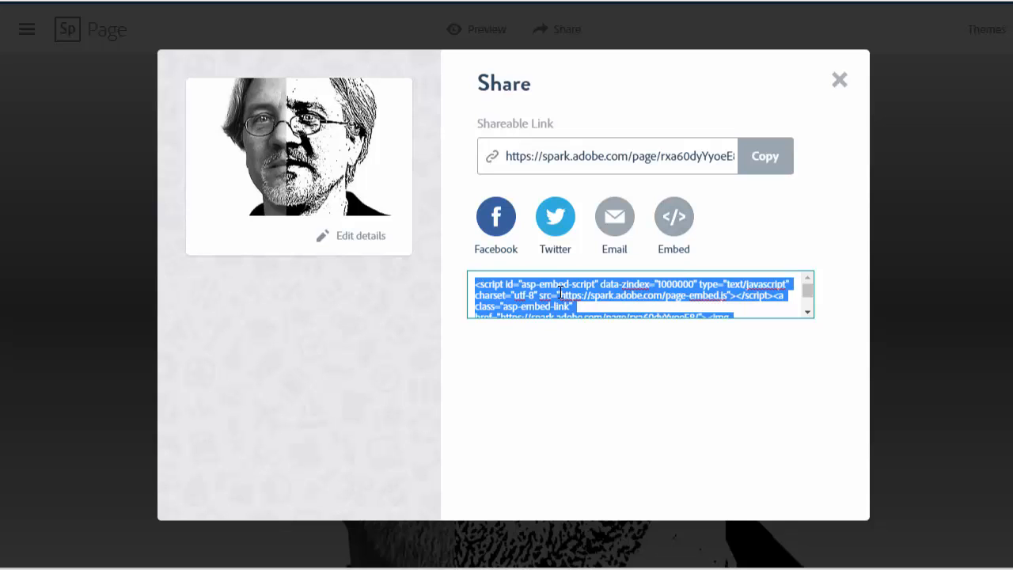
{"action": "mouse_move", "coordinate": [596, 330]}
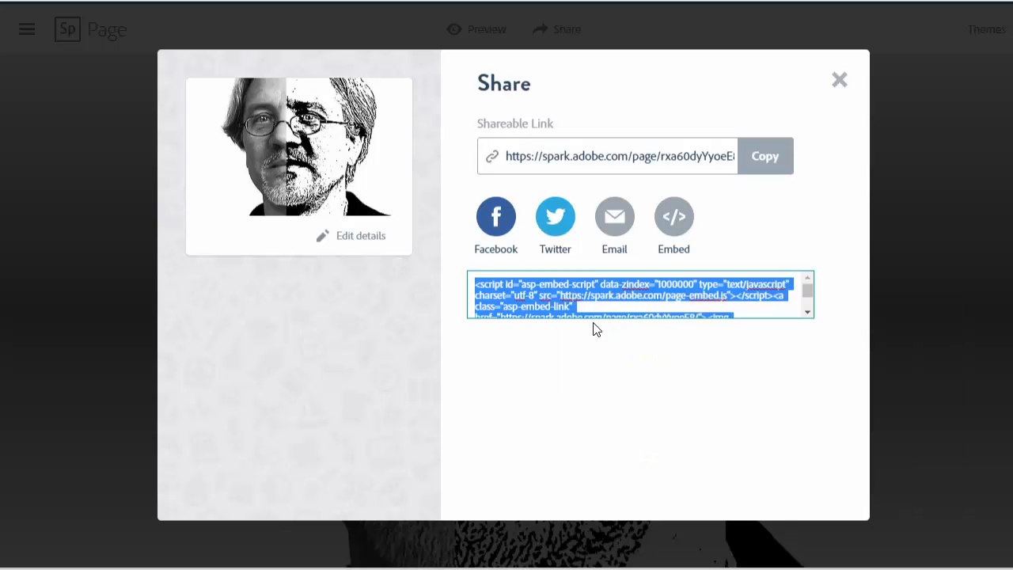
{"action": "mouse_move", "coordinate": [638, 303]}
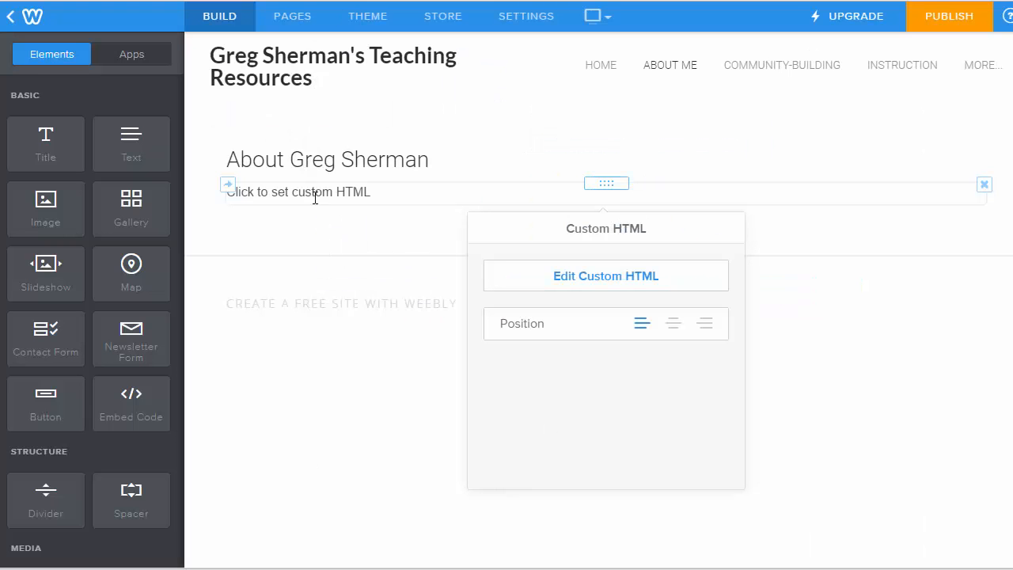
{"action": "mouse_move", "coordinate": [495, 219]}
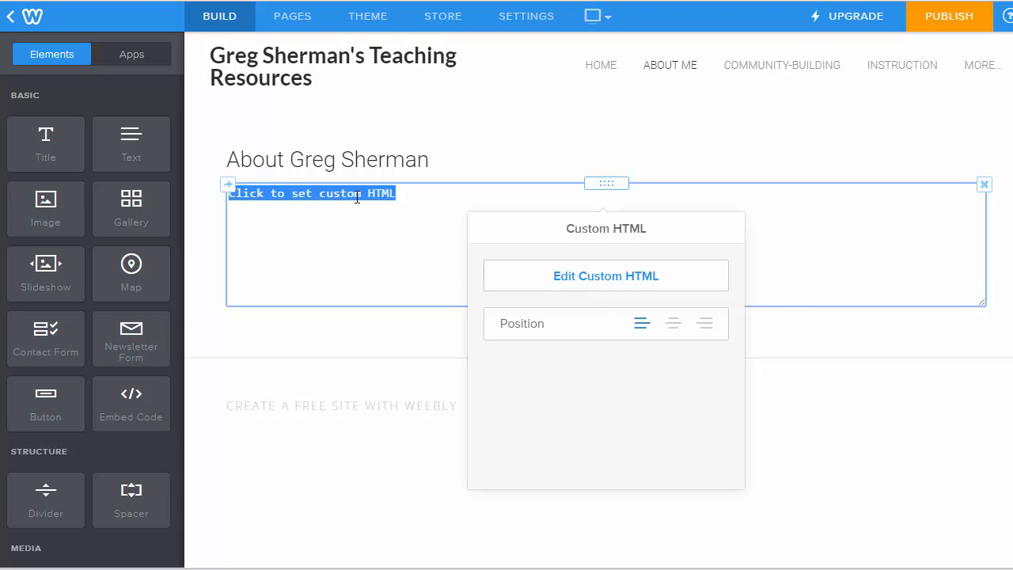
- Paste the Spark embed code as plain text into the custom HTML block
{"action": "right_click", "coordinate": [356, 193]}
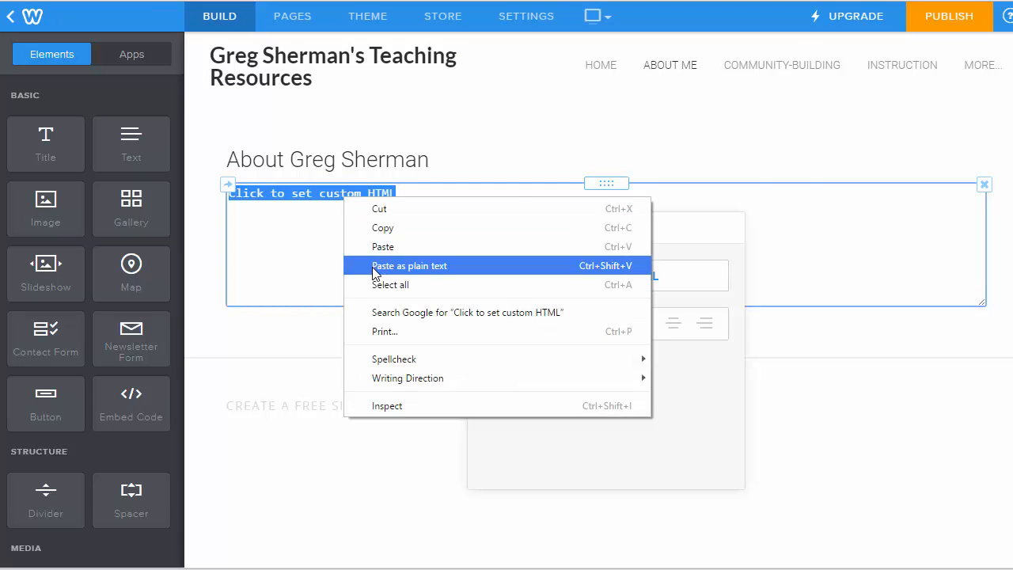
{"action": "left_click", "coordinate": [409, 265]}
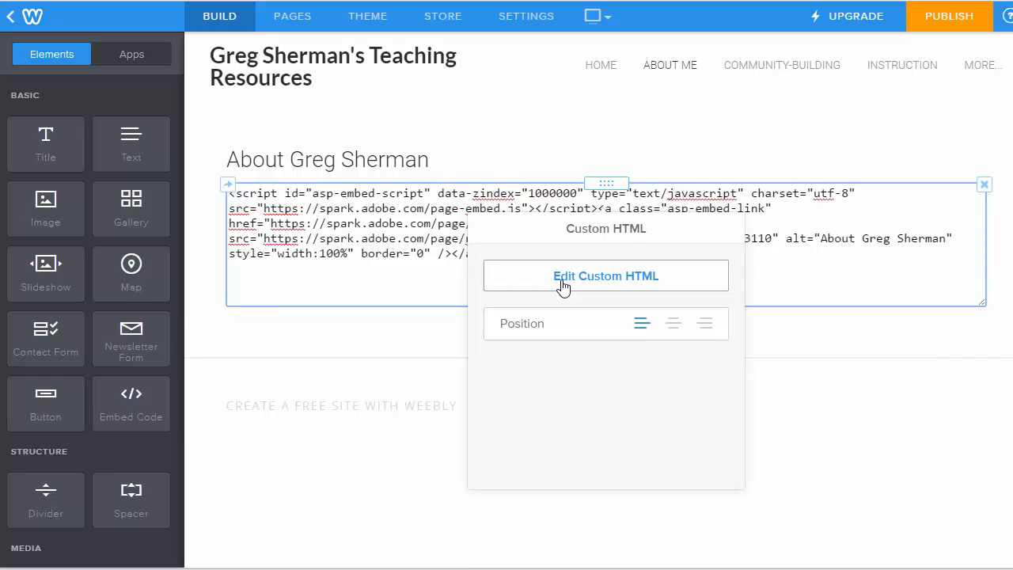
{"action": "mouse_move", "coordinate": [980, 343]}
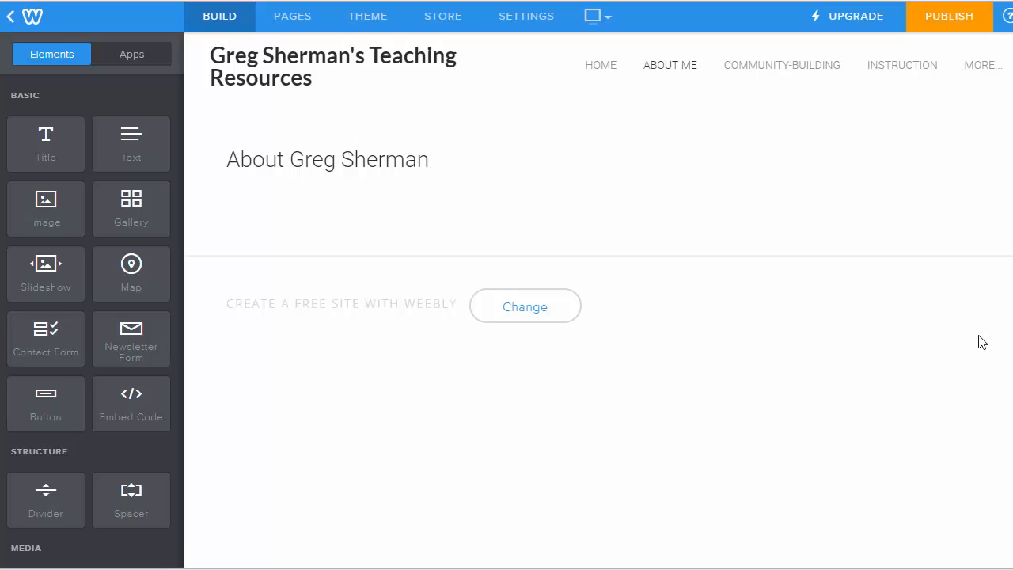
{"action": "mouse_move", "coordinate": [949, 16]}
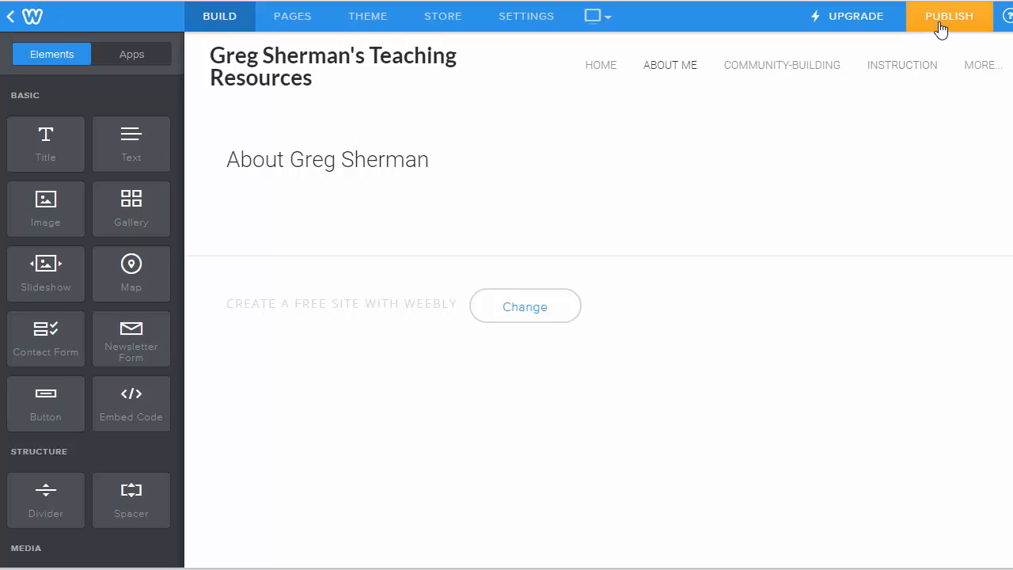
- Publish the site and open its live weebly.com address
{"action": "left_click", "coordinate": [948, 16]}
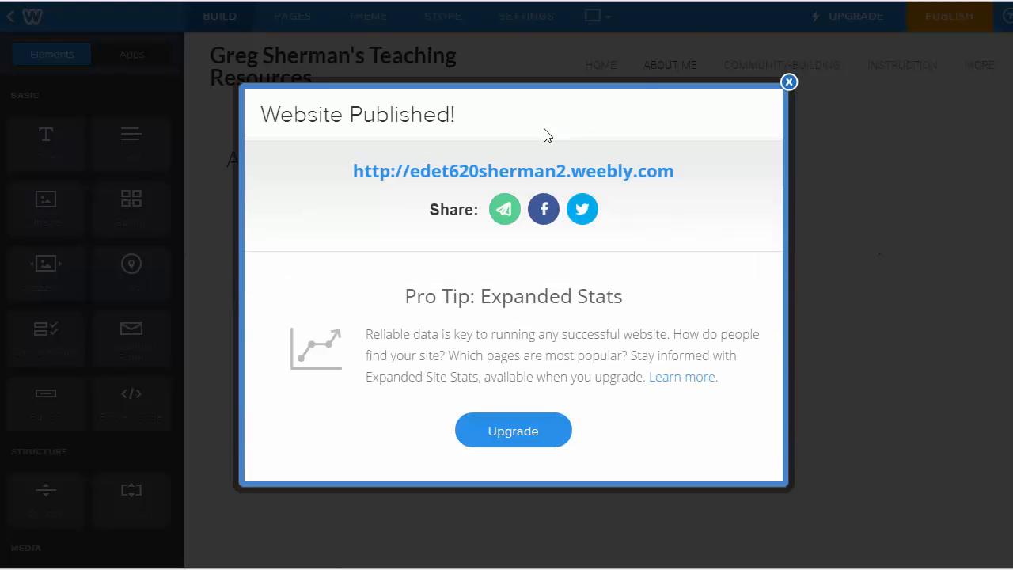
{"action": "left_click", "coordinate": [788, 82]}
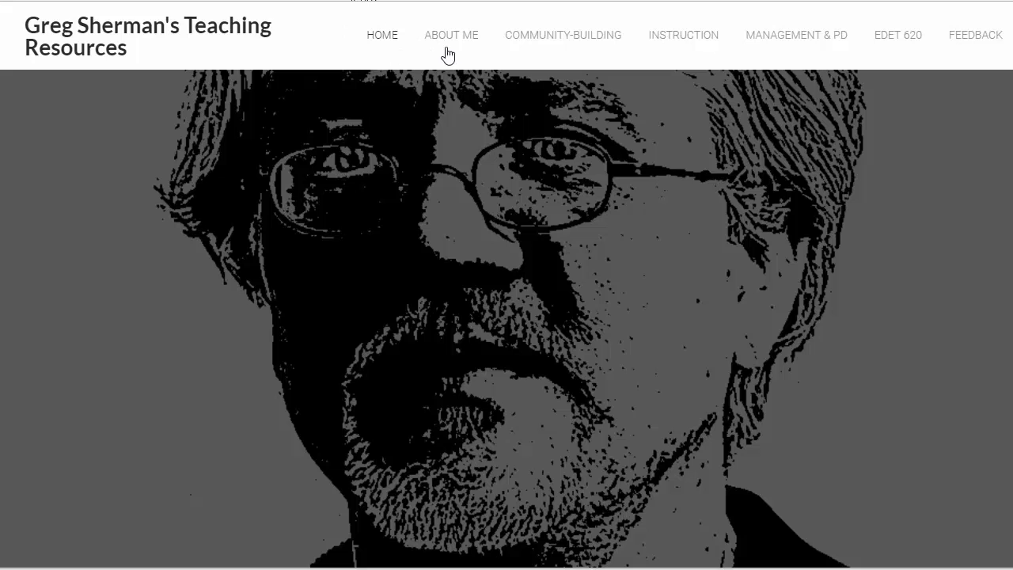
- Open the live About Me page to check the embedded Spark introduction
{"action": "left_click", "coordinate": [451, 35]}
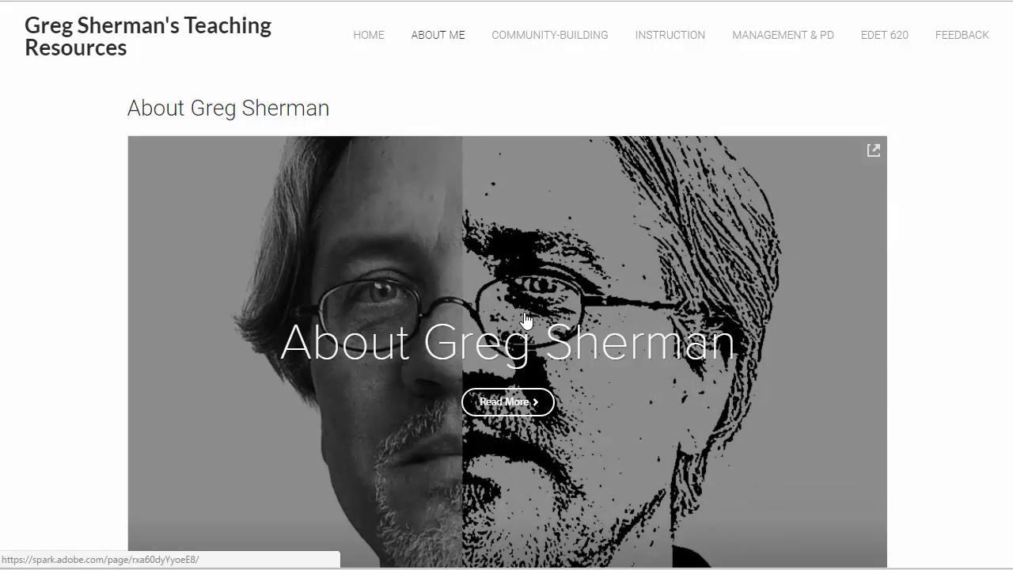
{"action": "mouse_move", "coordinate": [605, 281]}
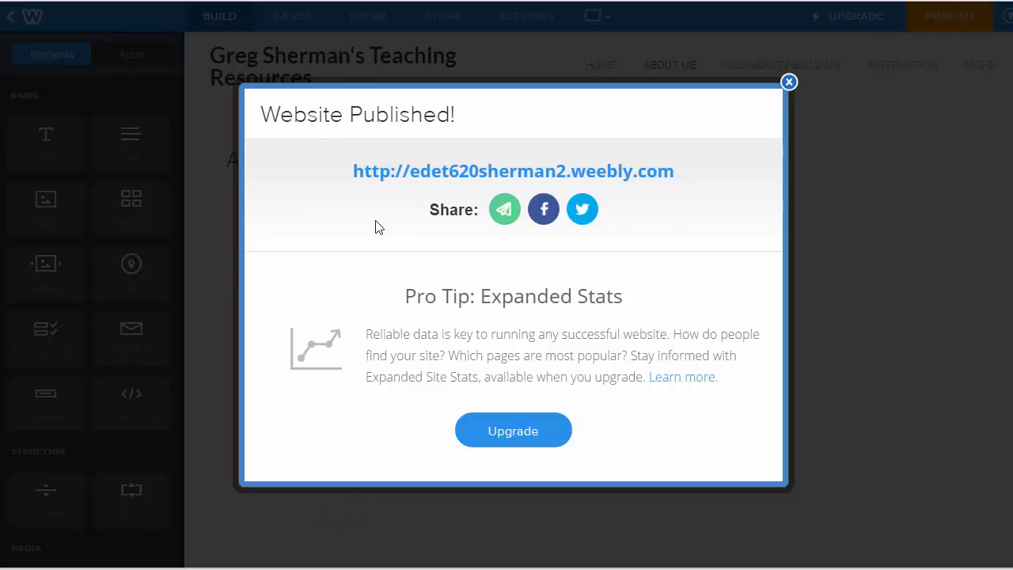
- Dismiss the Website Published dialog and reopen the About Me page in the editor
{"action": "left_click", "coordinate": [788, 81]}
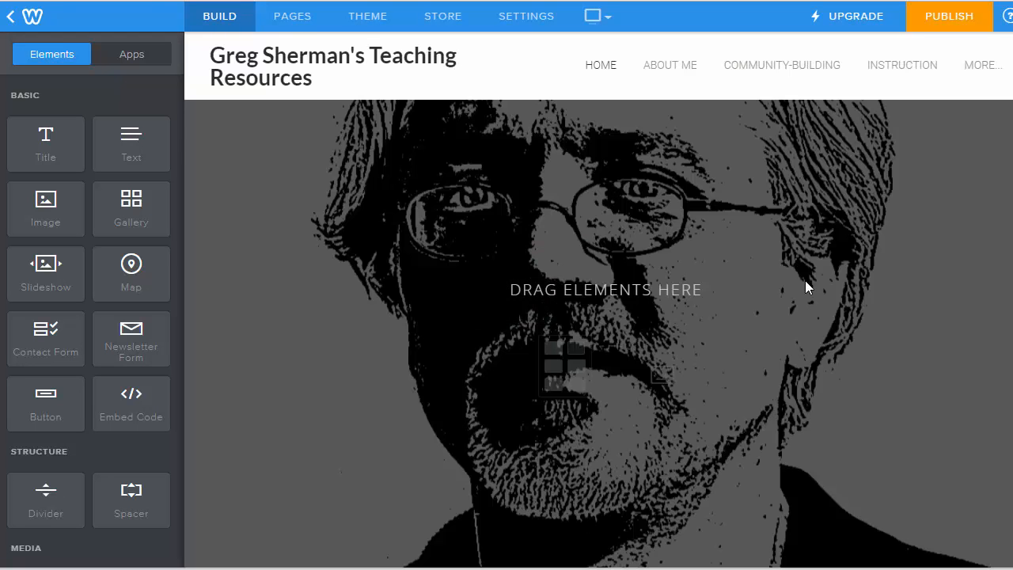
{"action": "mouse_move", "coordinate": [520, 224]}
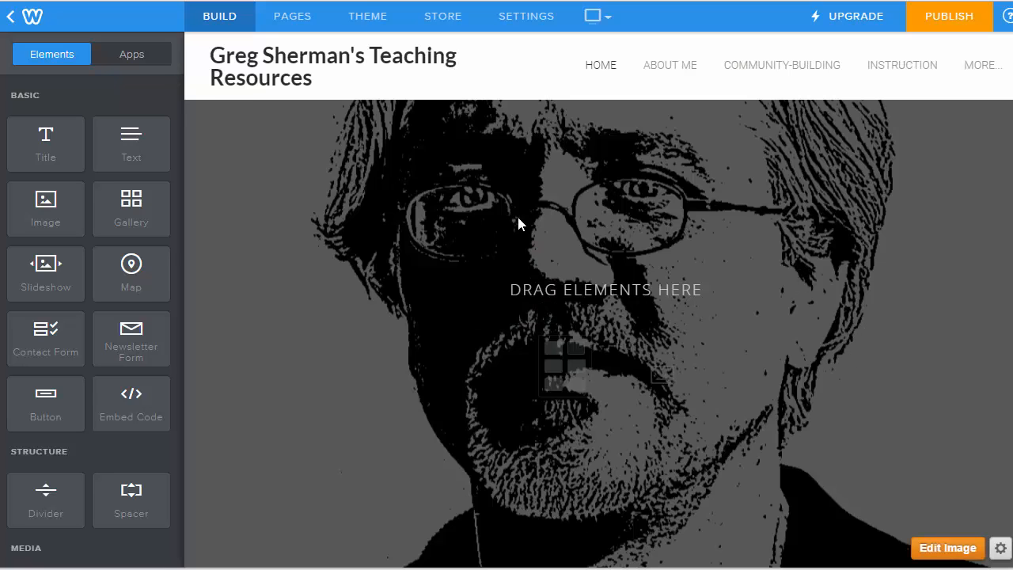
{"action": "mouse_move", "coordinate": [683, 89]}
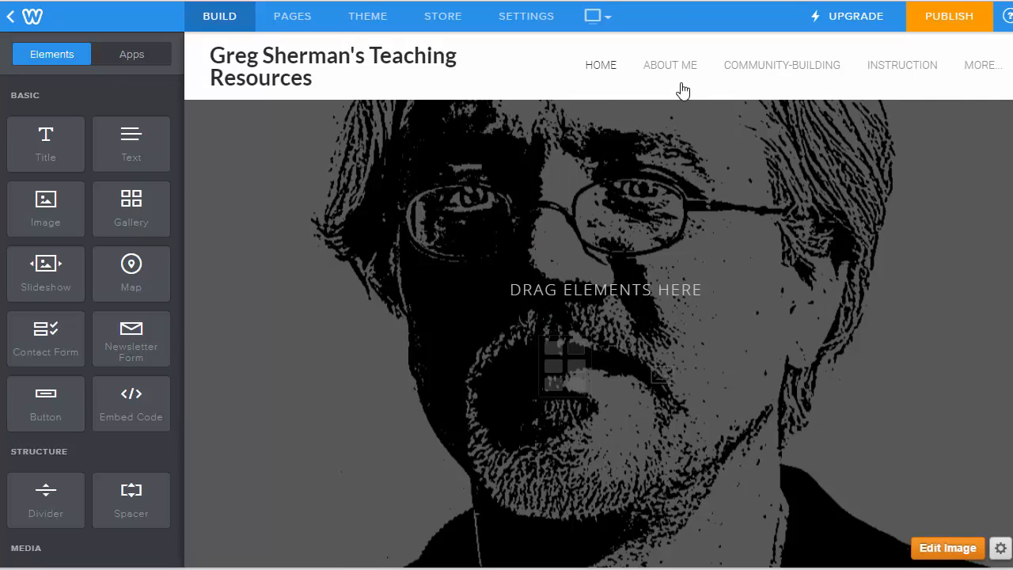
{"action": "left_click", "coordinate": [669, 65]}
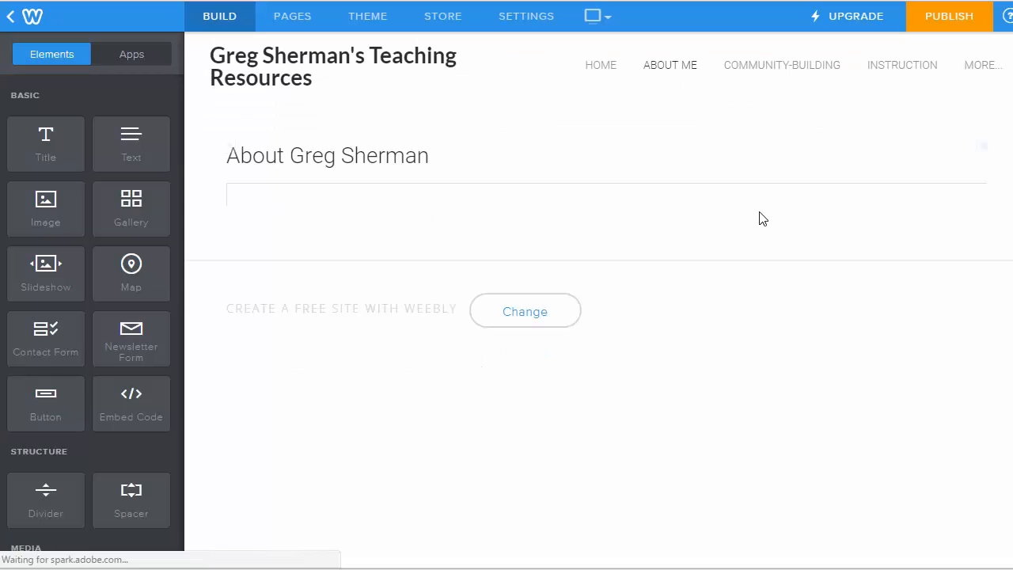